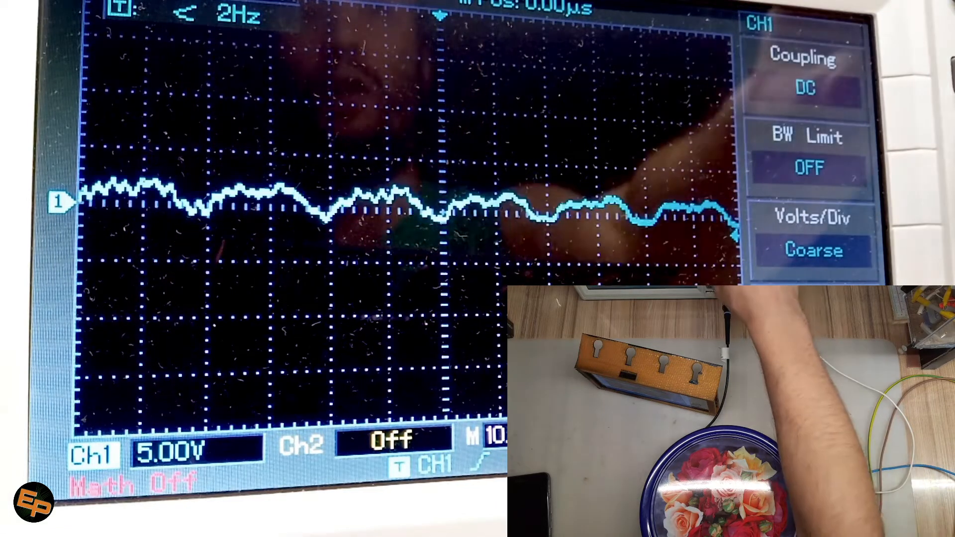
- Change channel 1 coupling from DC to AC using the CH1 Coupling soft key
left_click(804, 89)
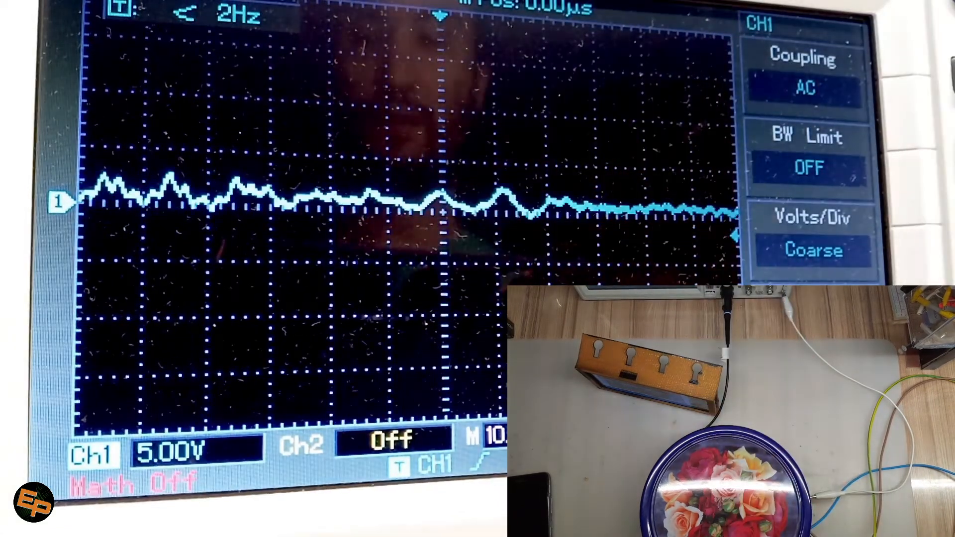